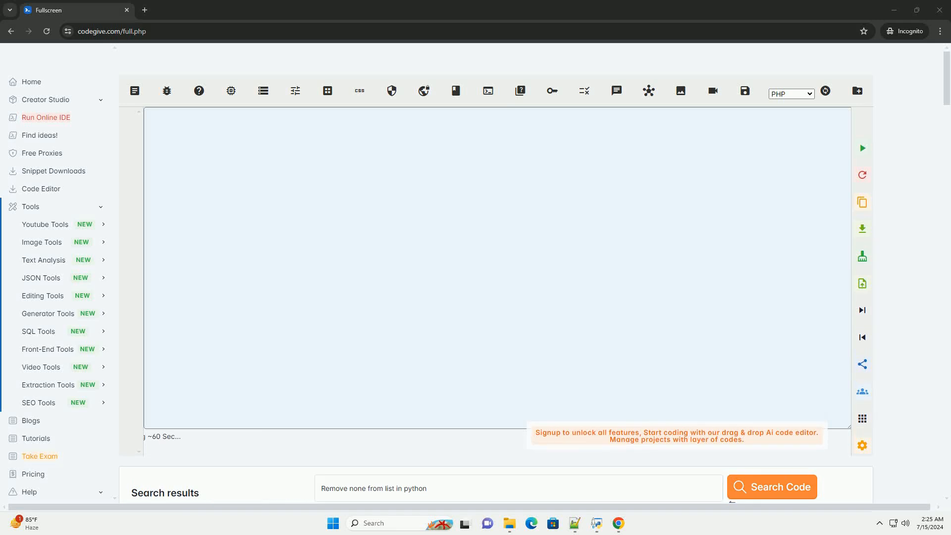
Run Search Code on 'Remove none from list in python' to generate the tutorial.
{"action": "left_click", "coordinate": [770, 486]}
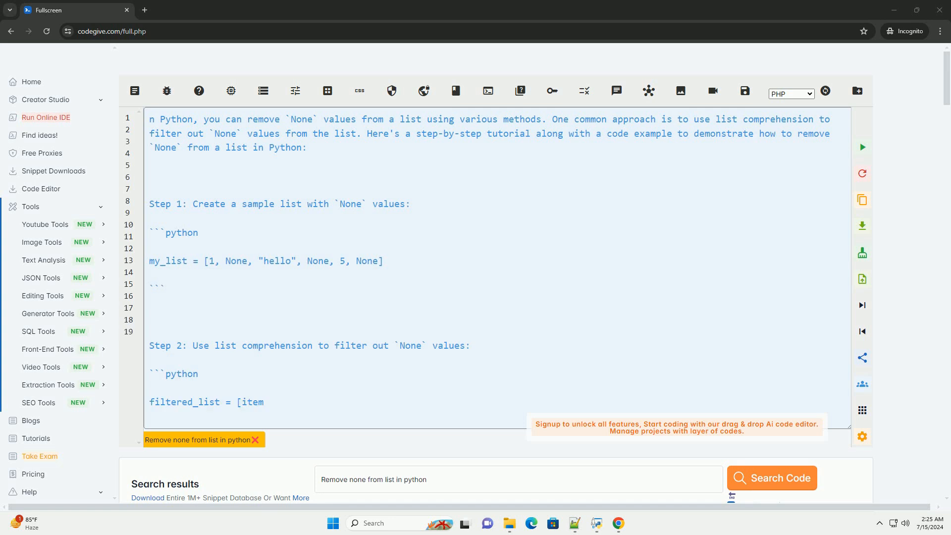
Scroll the editor to follow the streamed print step and combined code example.
{"action": "scroll", "scroll_direction": "down", "scroll_amount": 3}
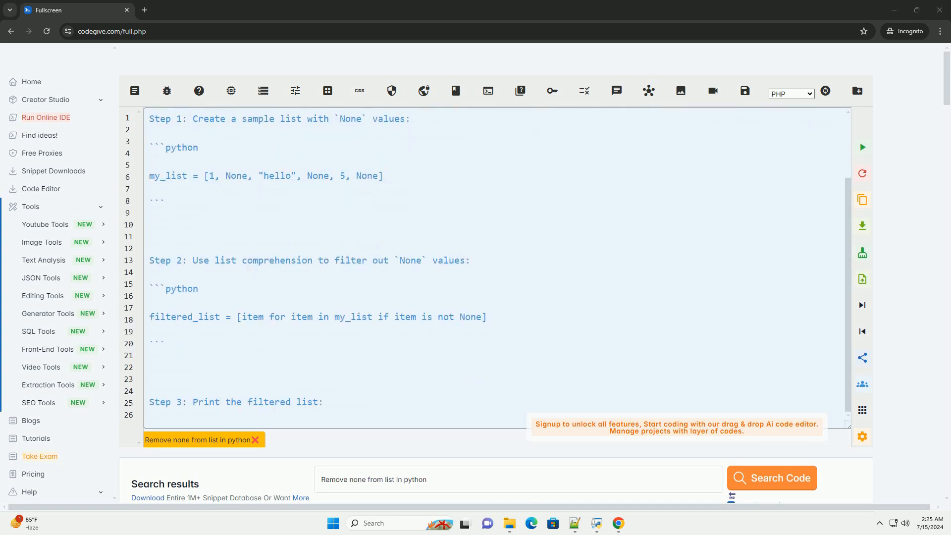
{"action": "scroll", "scroll_direction": "down", "scroll_amount": 3}
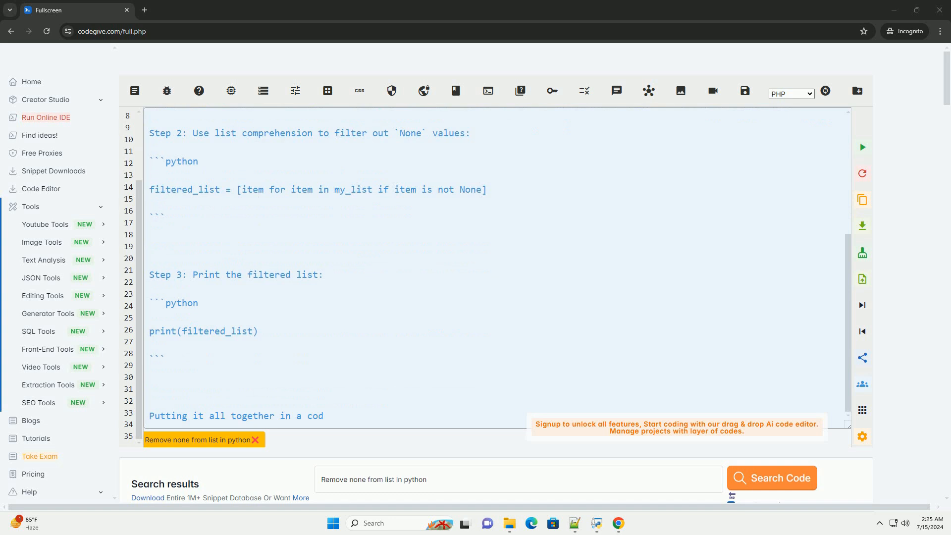
{"action": "scroll", "scroll_direction": "down", "scroll_amount": 3}
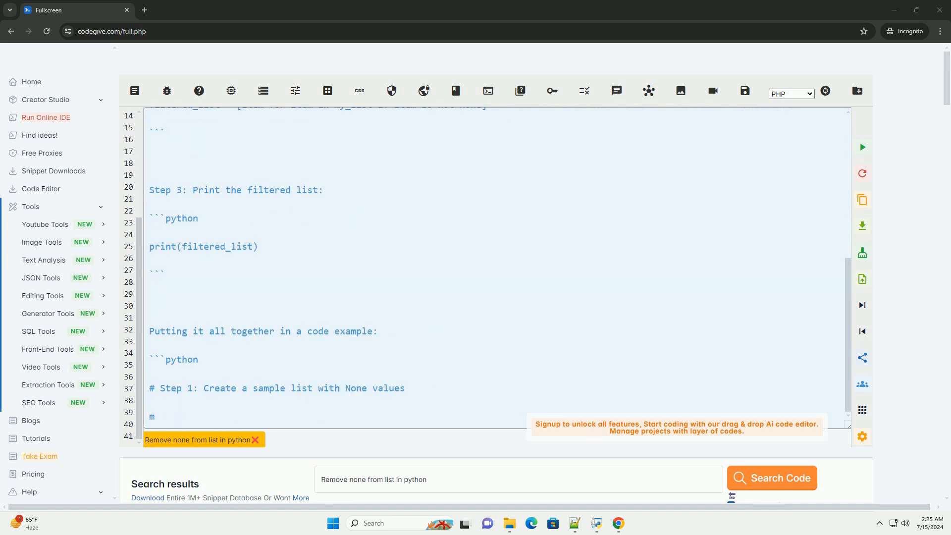
{"action": "scroll", "scroll_direction": "down", "scroll_amount": 3}
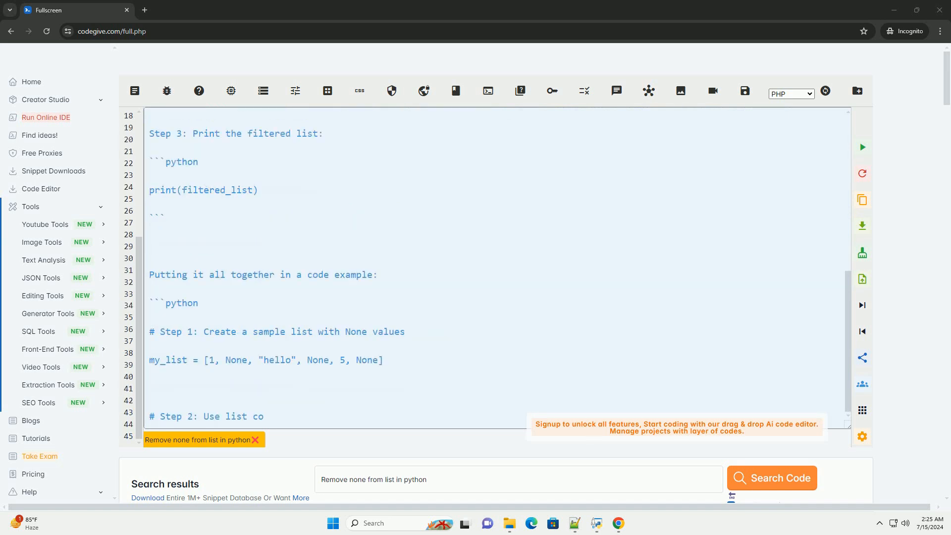
{"action": "scroll", "scroll_direction": "down", "scroll_amount": 3}
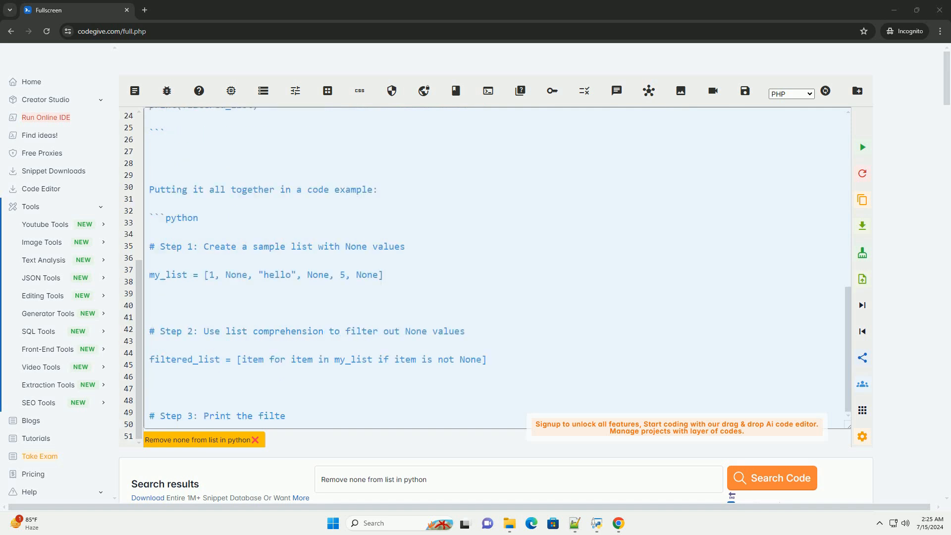
Scroll the editor to reveal the expected output [1, 'hello', 5] and the closing summary.
{"action": "scroll", "scroll_direction": "down", "scroll_amount": 3}
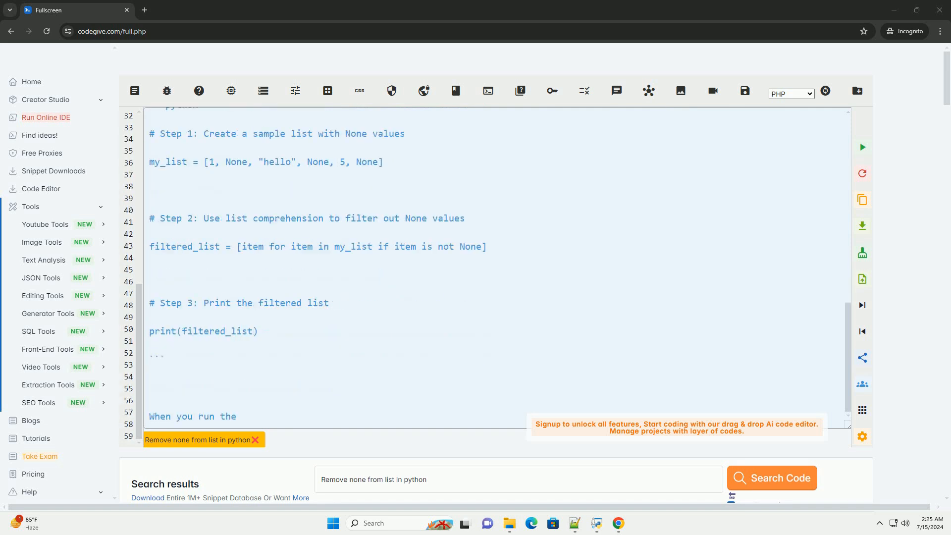
{"action": "scroll", "scroll_direction": "down", "scroll_amount": 3}
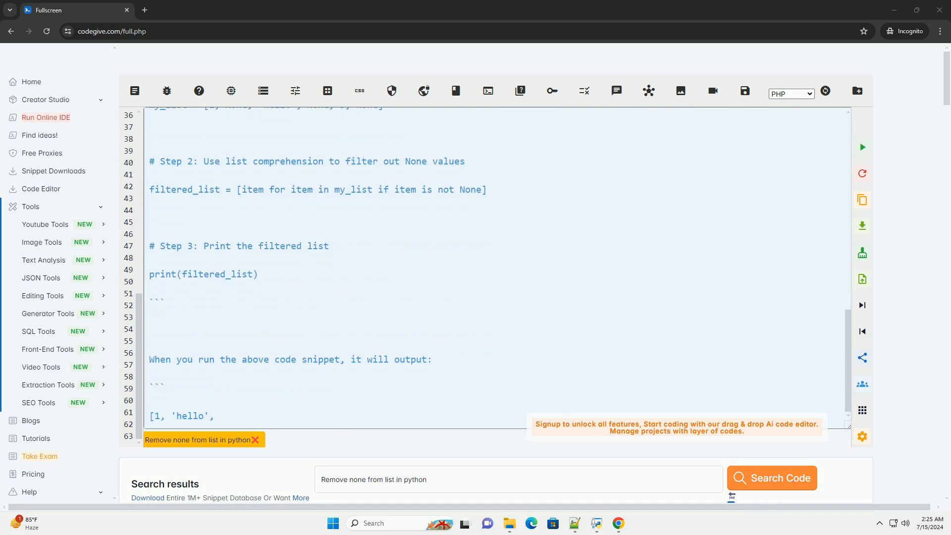
{"action": "scroll", "scroll_direction": "down", "scroll_amount": 3}
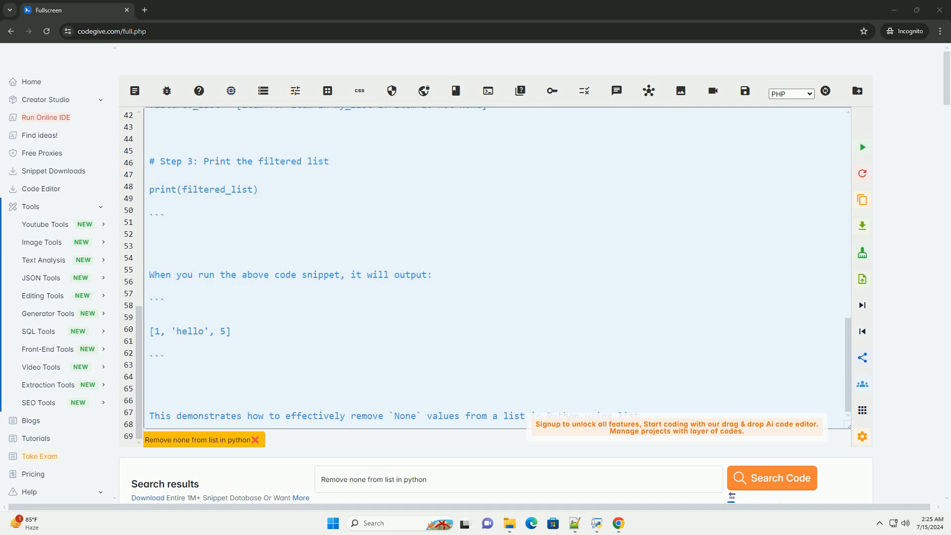
{"action": "scroll", "scroll_direction": "down", "scroll_amount": 3}
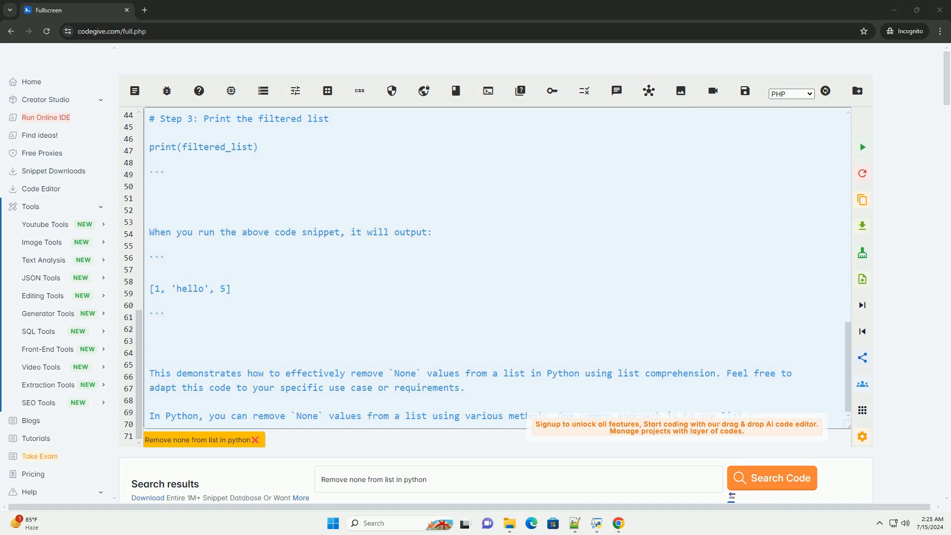
Scroll further as a second tutorial pass with introduction, sample list and Step 2 heading appears.
{"action": "scroll", "scroll_direction": "down", "scroll_amount": 3}
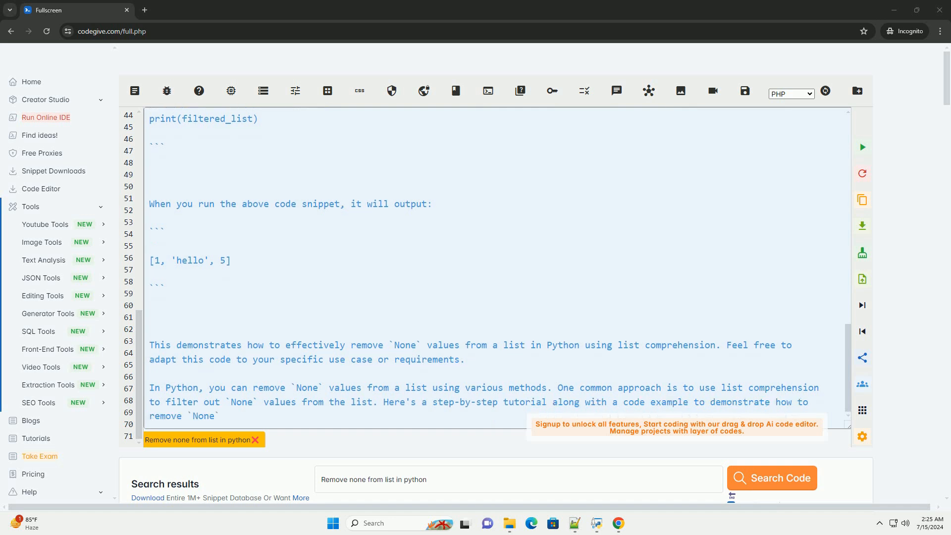
{"action": "scroll", "scroll_direction": "down", "scroll_amount": 3}
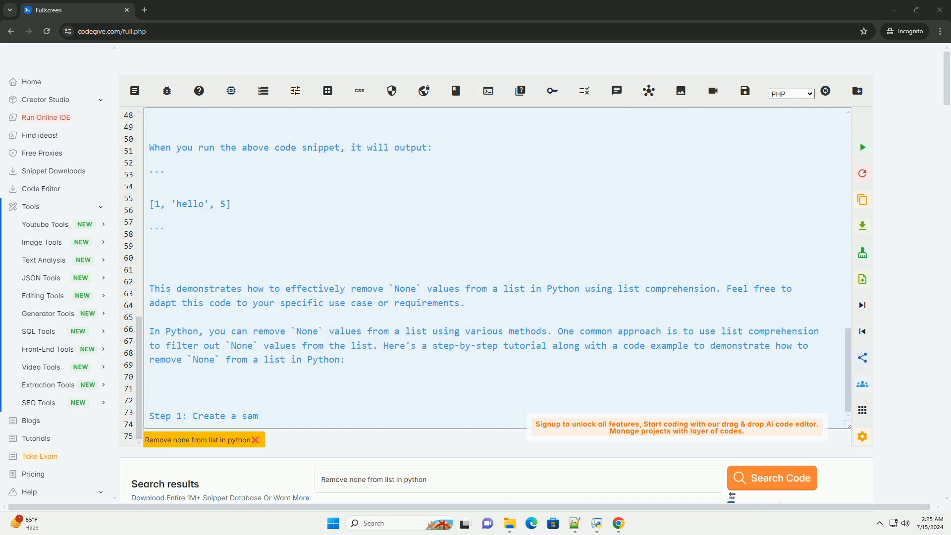
{"action": "scroll", "scroll_direction": "down", "scroll_amount": 3}
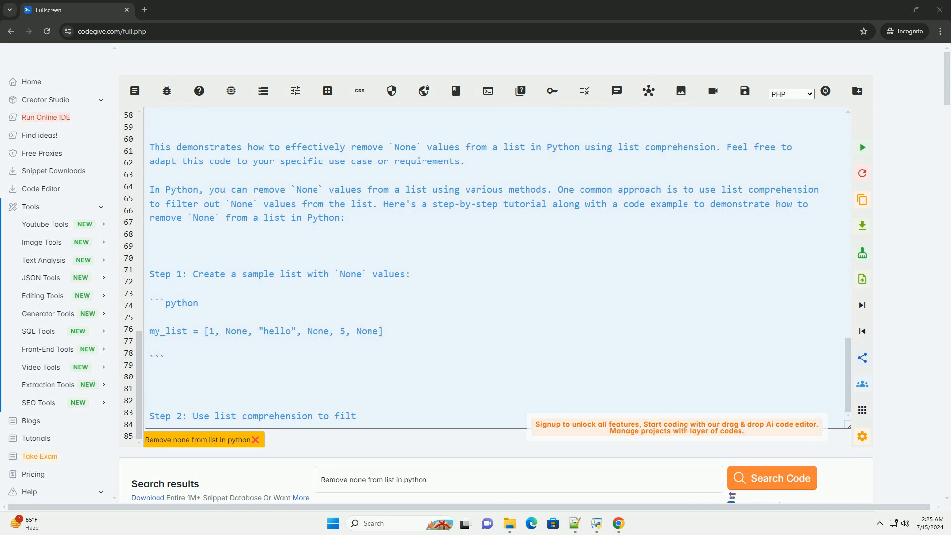
{"action": "scroll", "scroll_direction": "down", "scroll_amount": 3}
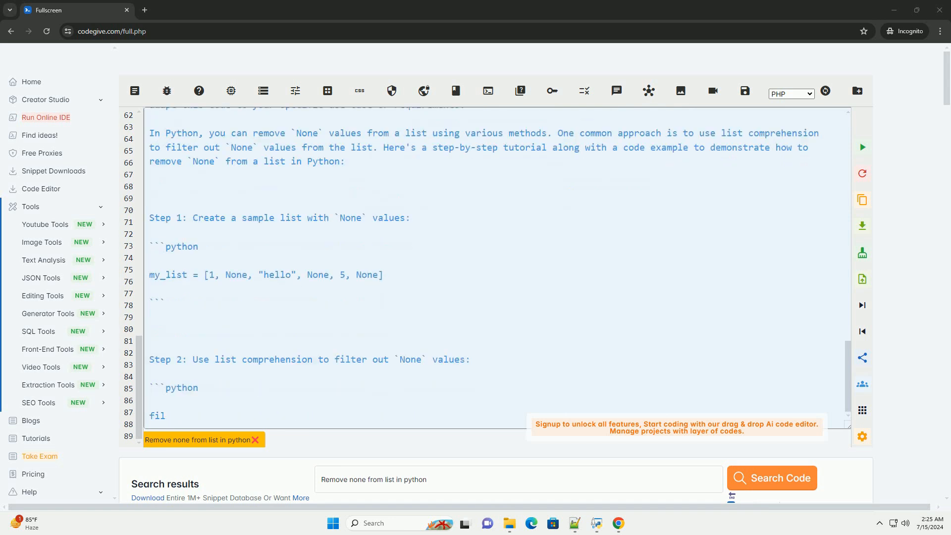